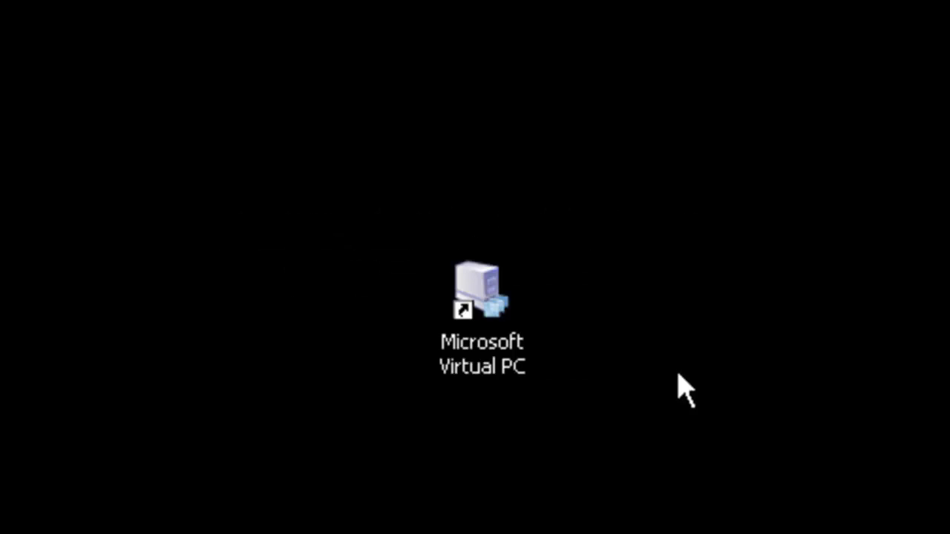
mouse_move(586, 375)
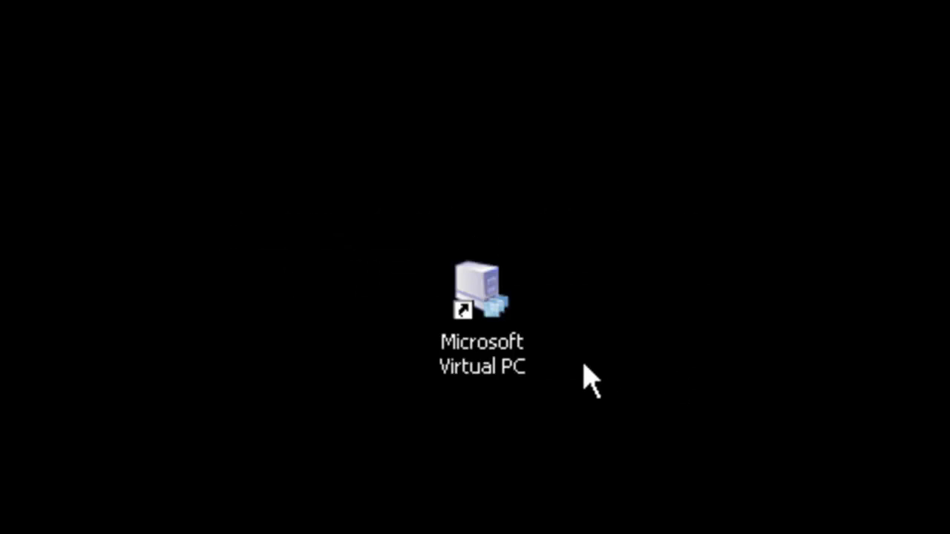
Launch Microsoft Virtual PC from its desktop shortcut to show the WinXPTest1 console
double_click(477, 289)
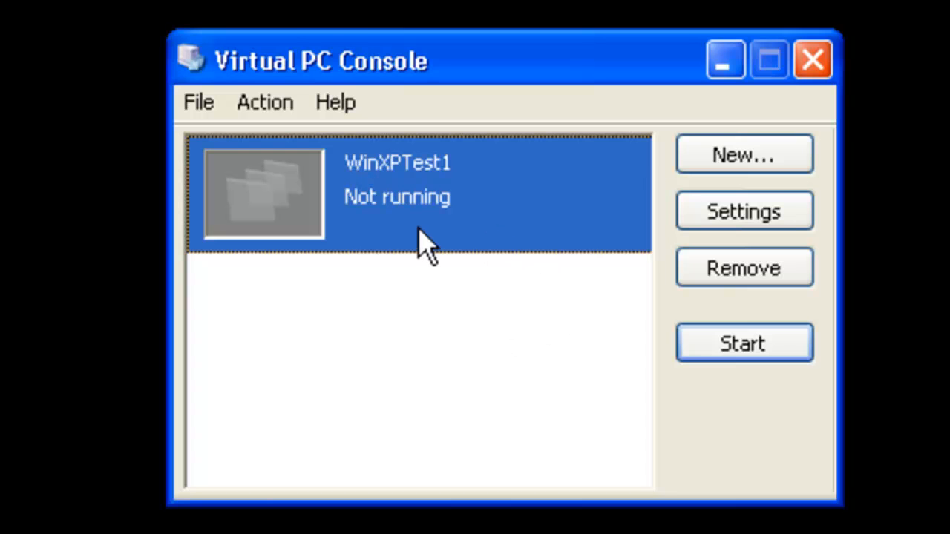
mouse_move(397, 223)
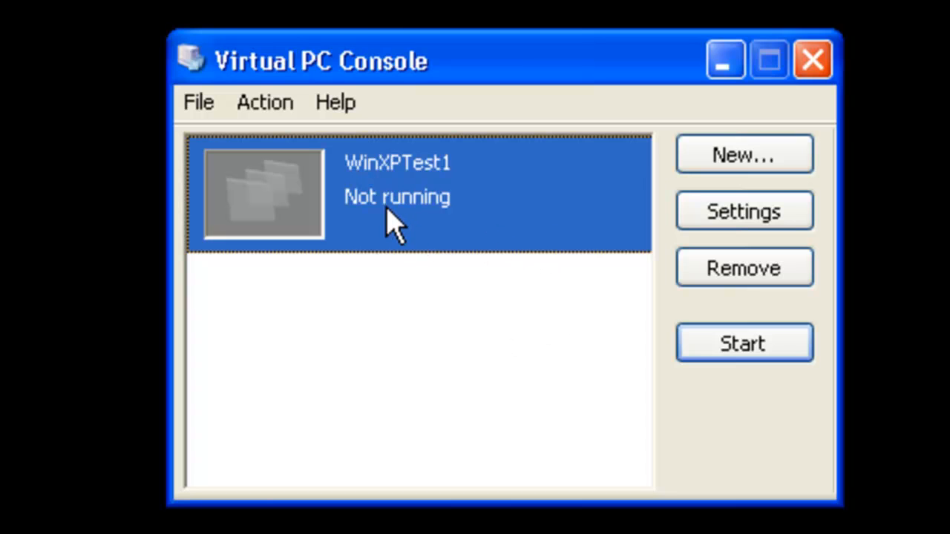
mouse_move(438, 193)
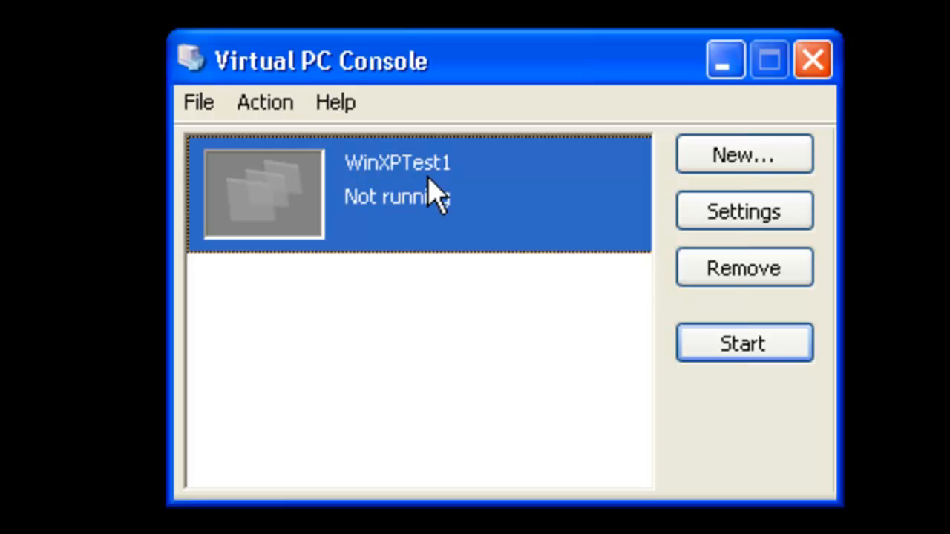
mouse_move(519, 212)
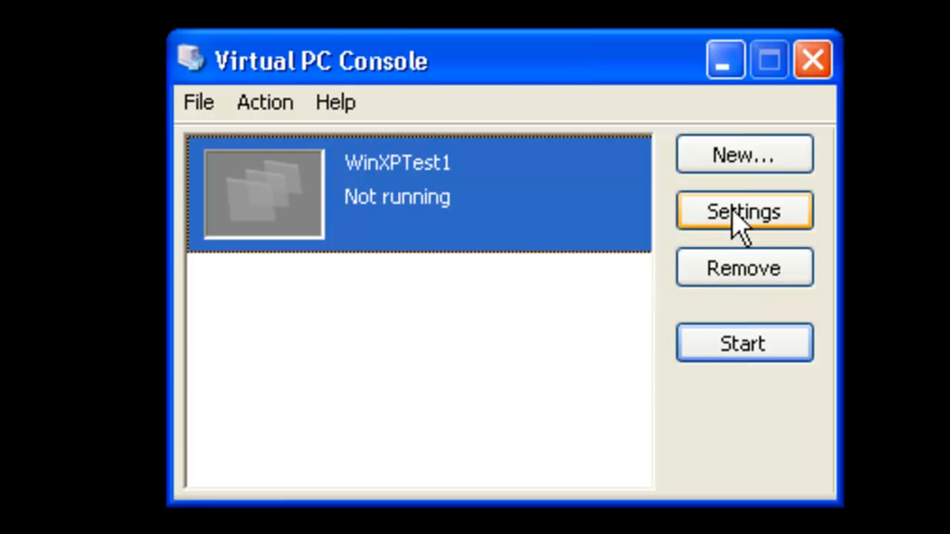
click(743, 211)
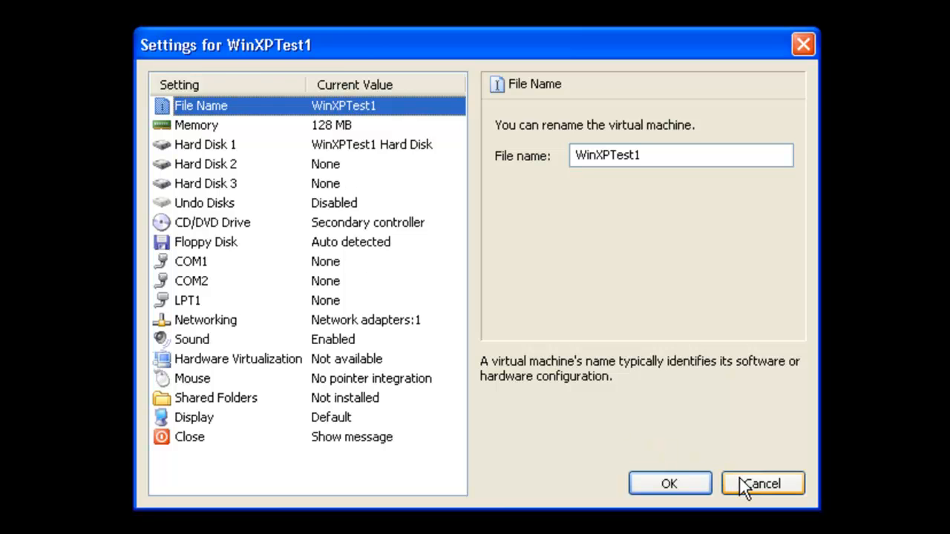
click(762, 483)
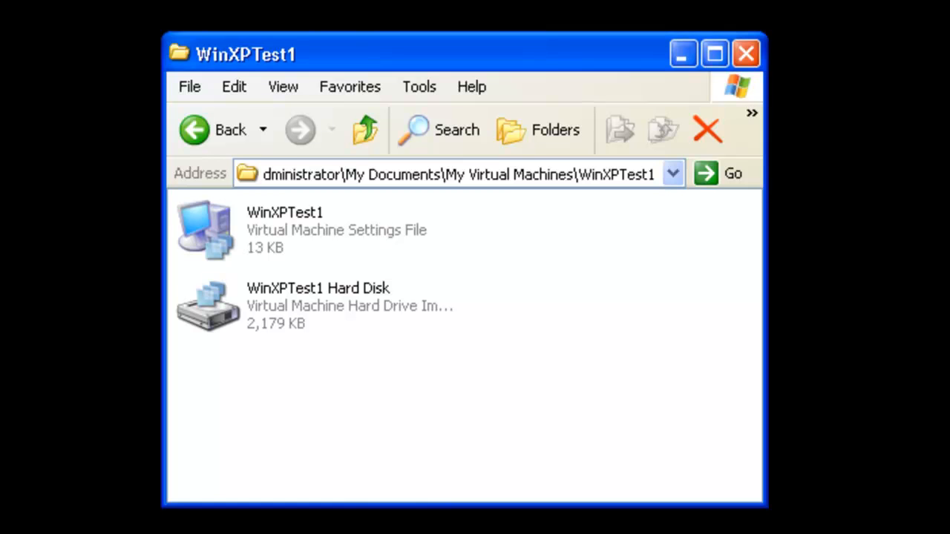
mouse_move(445, 245)
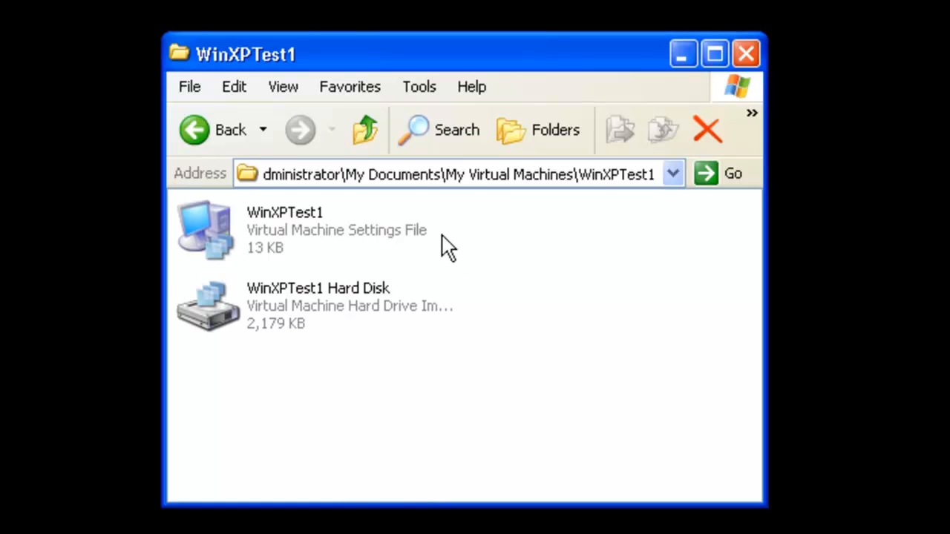
mouse_move(405, 245)
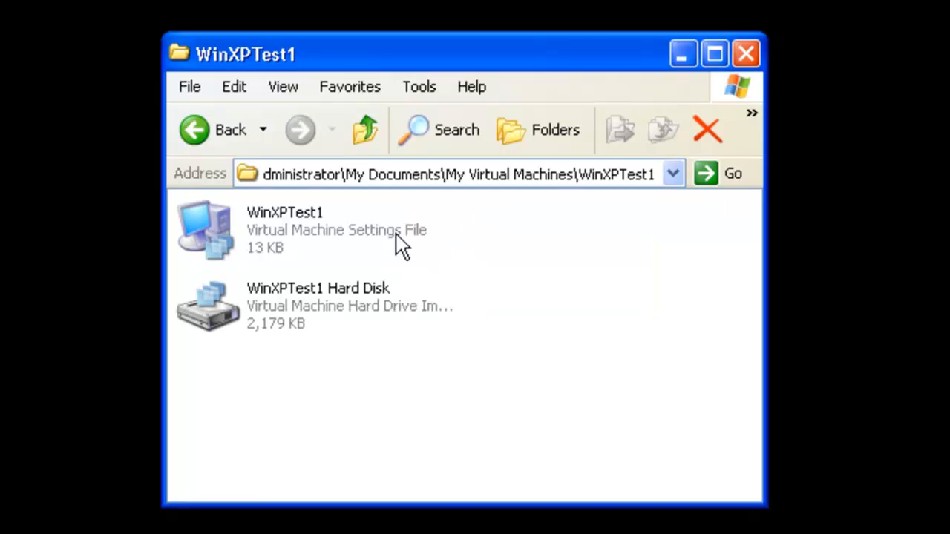
mouse_move(296, 241)
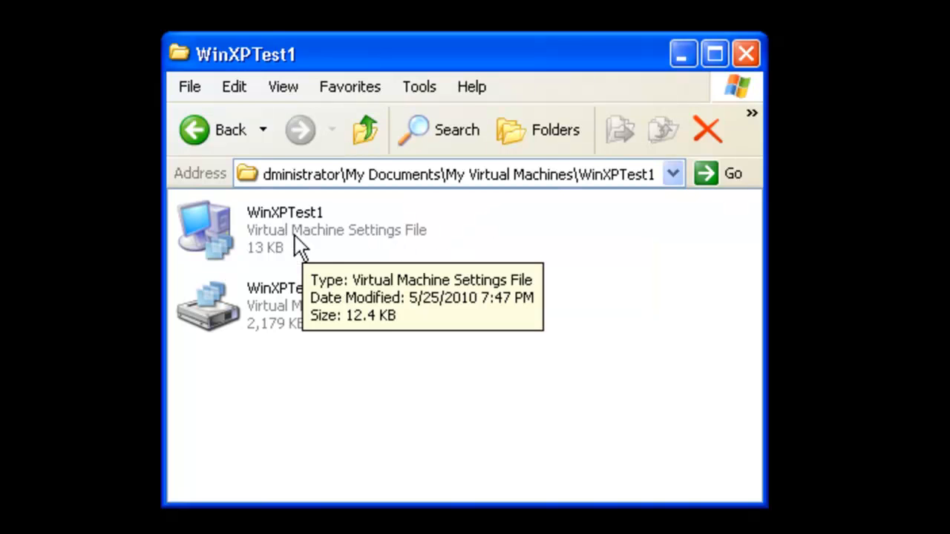
mouse_move(390, 256)
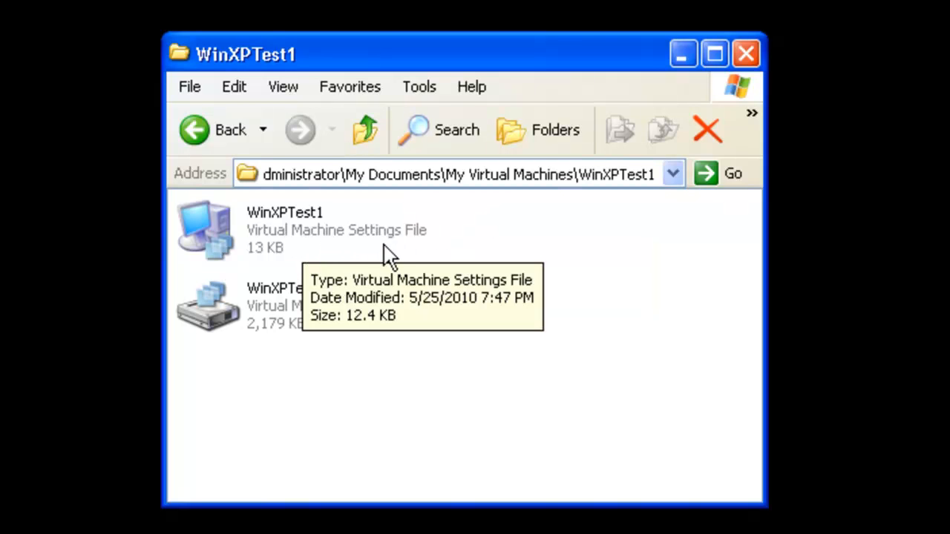
Select the WinXPTest1 Virtual Machine Settings File and bring up its context menu
click(284, 230)
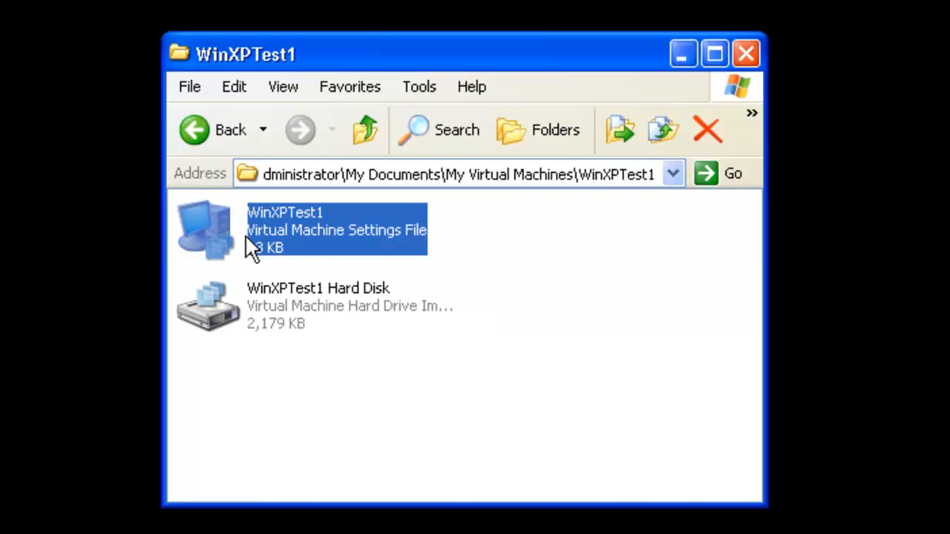
mouse_move(299, 319)
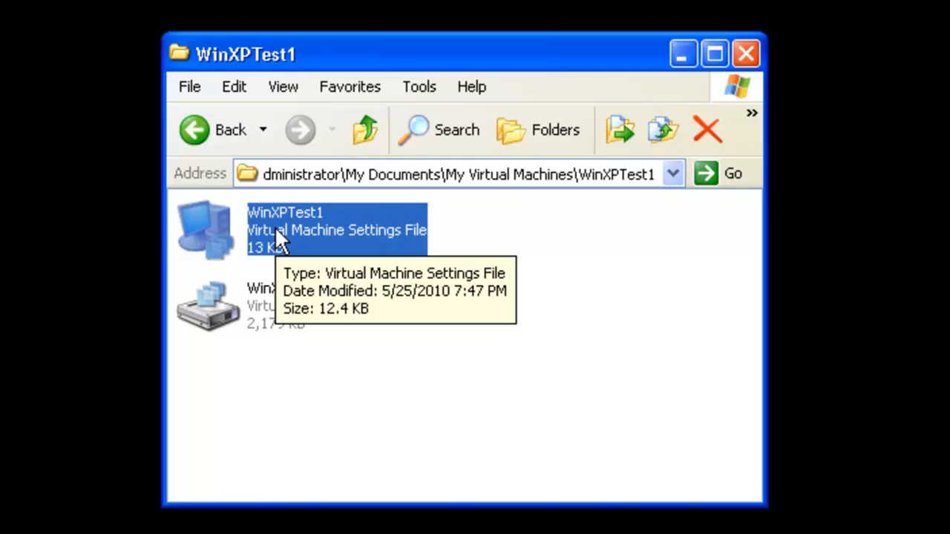
right_click(282, 230)
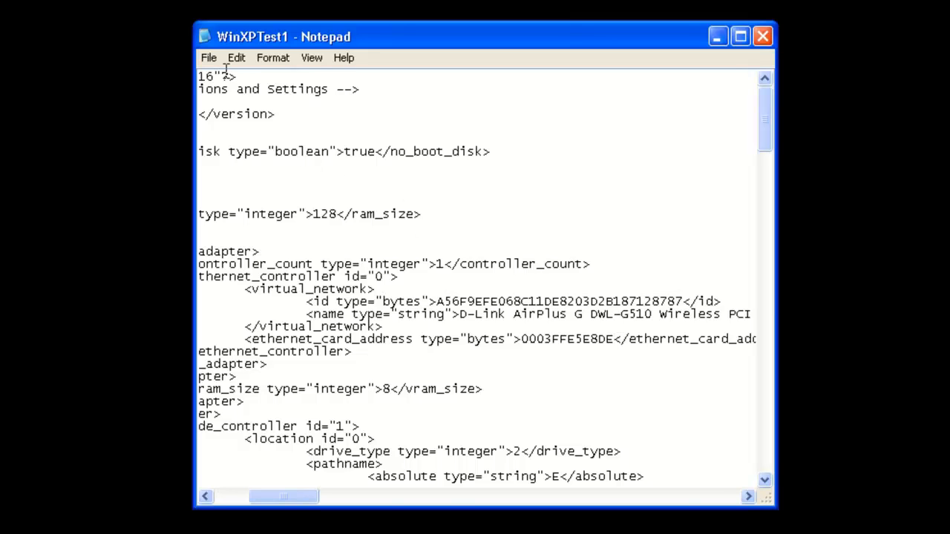
Save the WinXPTest1 settings file, close Notepad, and reopen the file in Notepad
click(209, 57)
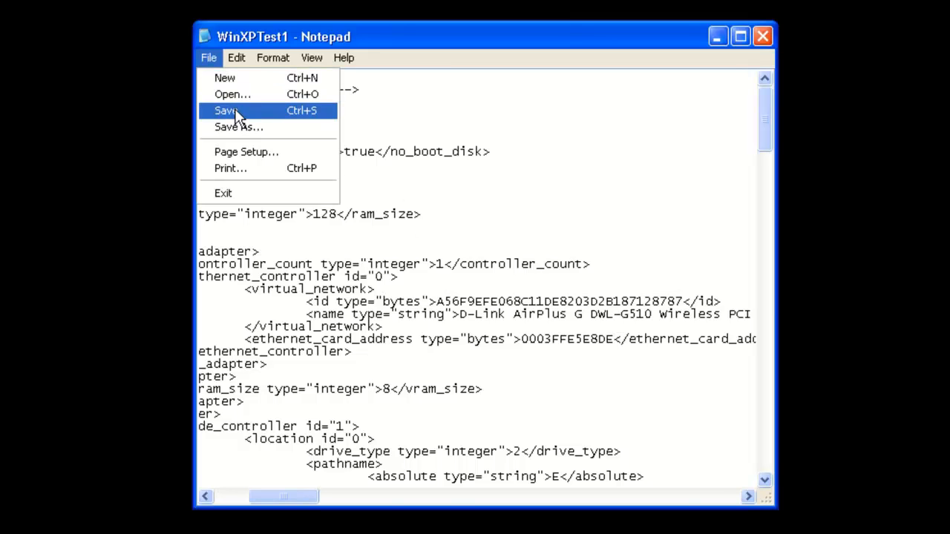
click(225, 110)
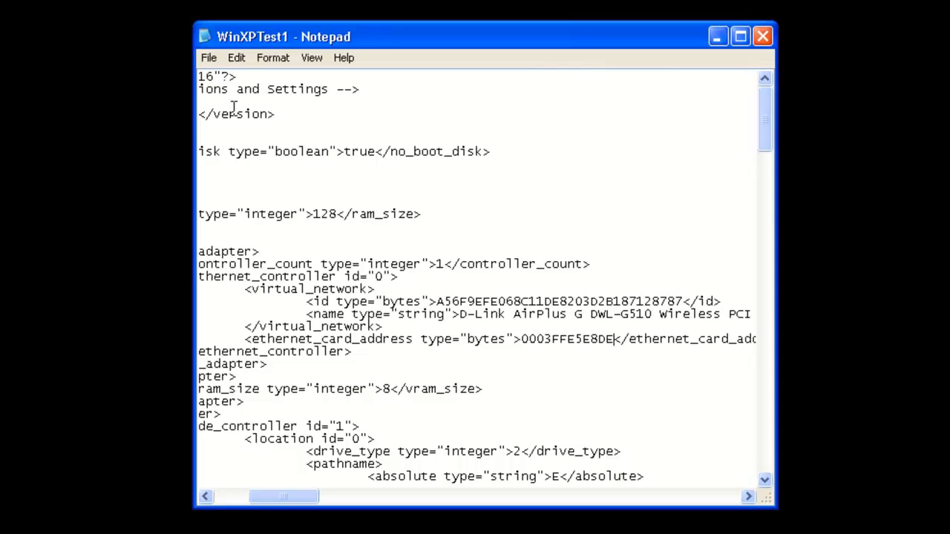
mouse_move(763, 36)
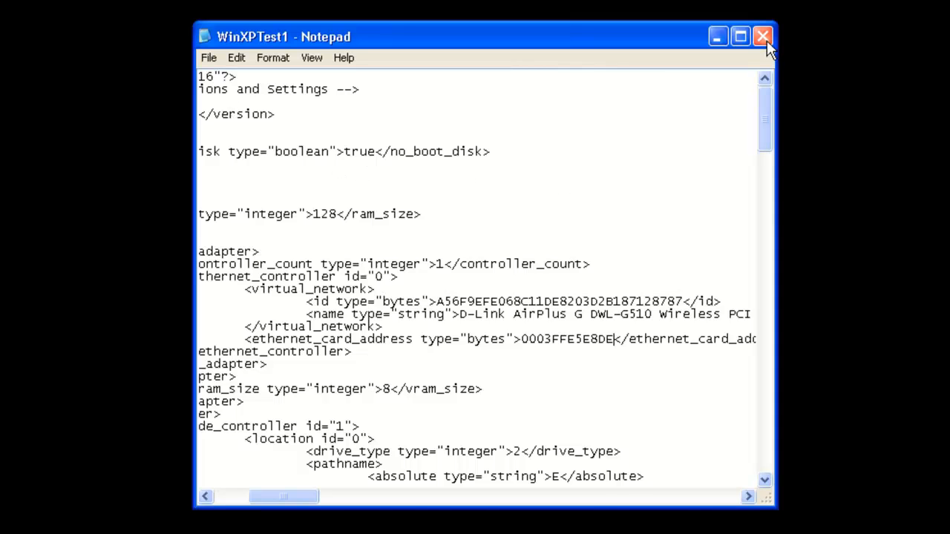
click(762, 37)
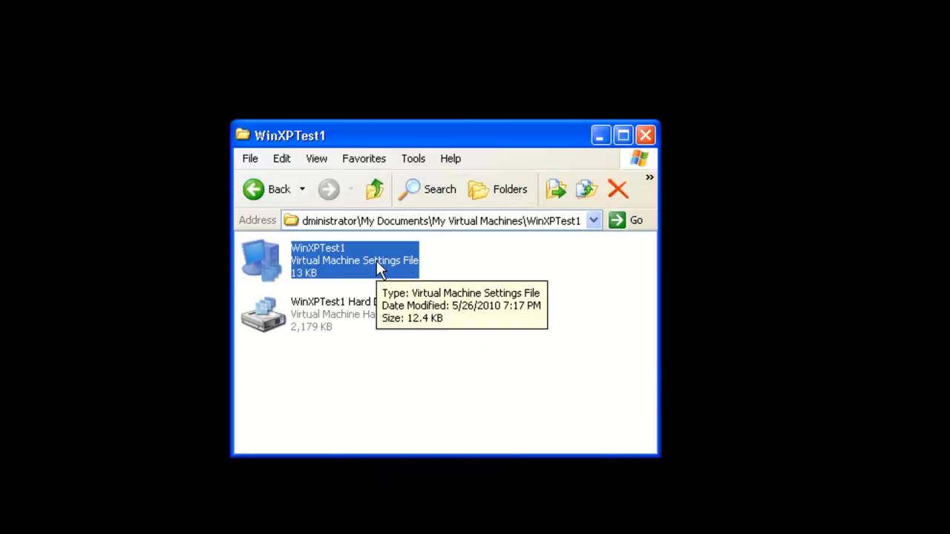
mouse_move(367, 267)
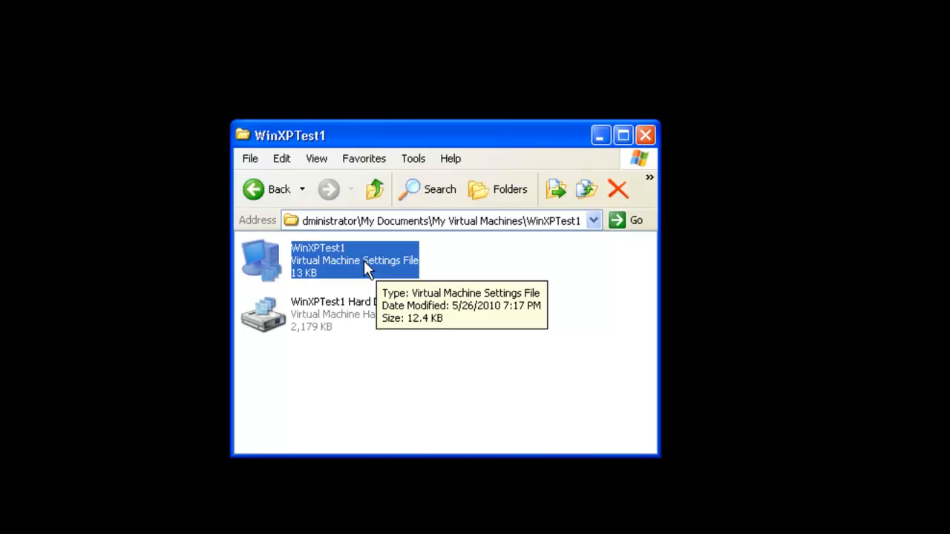
right_click(364, 259)
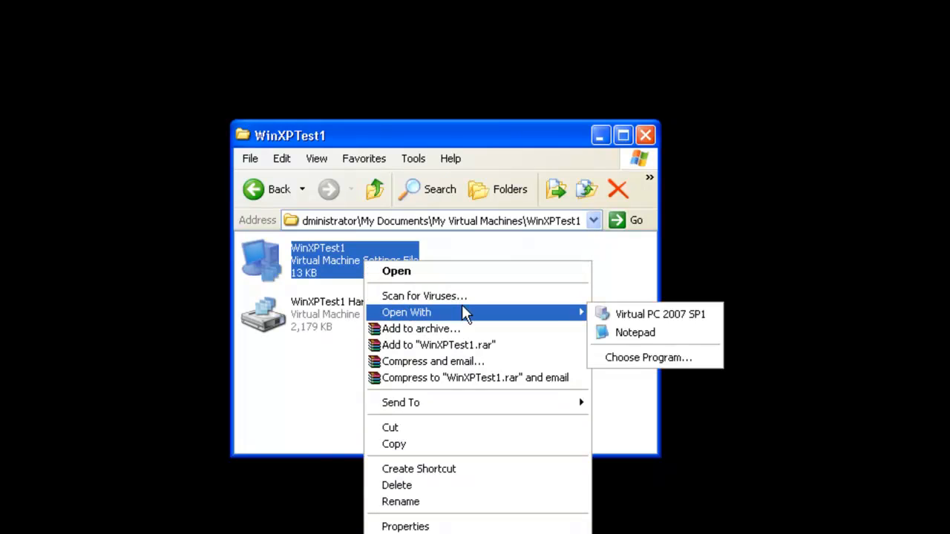
click(635, 332)
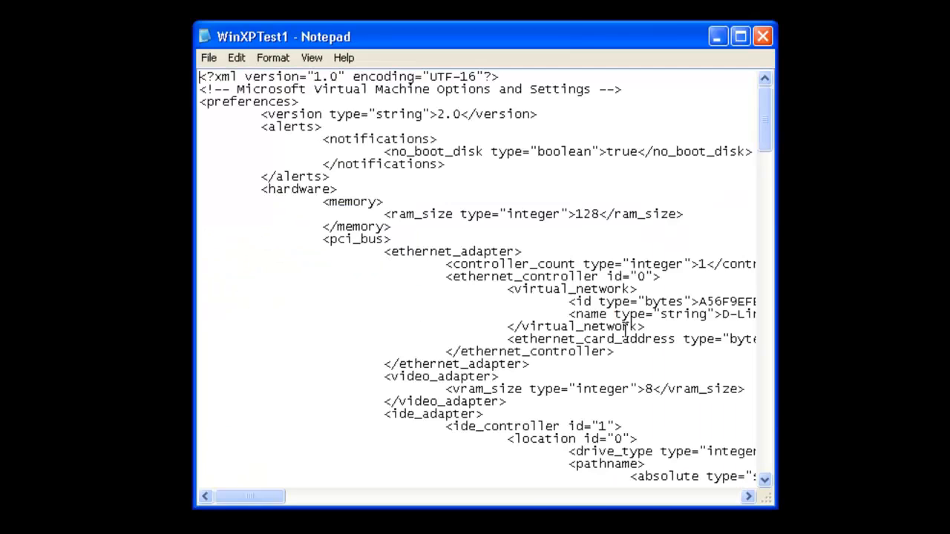
drag(249, 496, 268, 496)
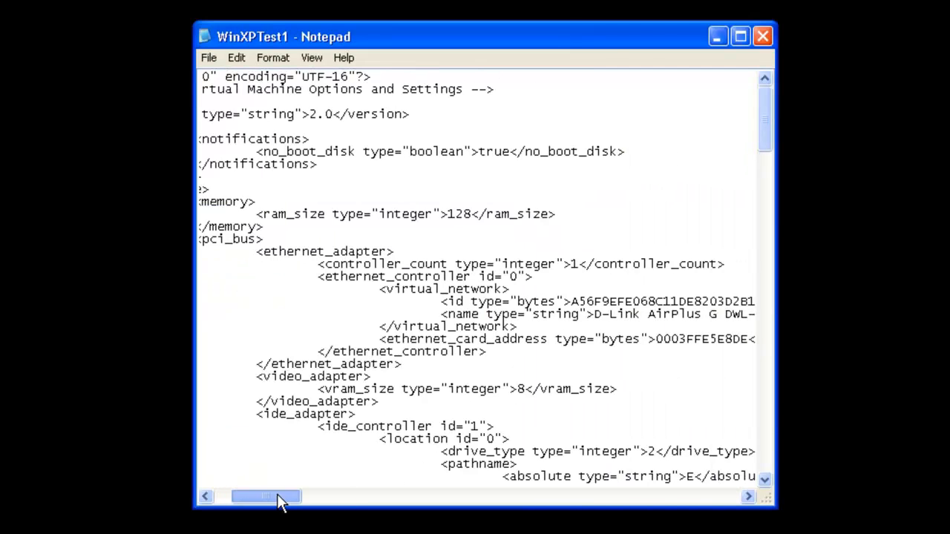
drag(267, 496, 271, 496)
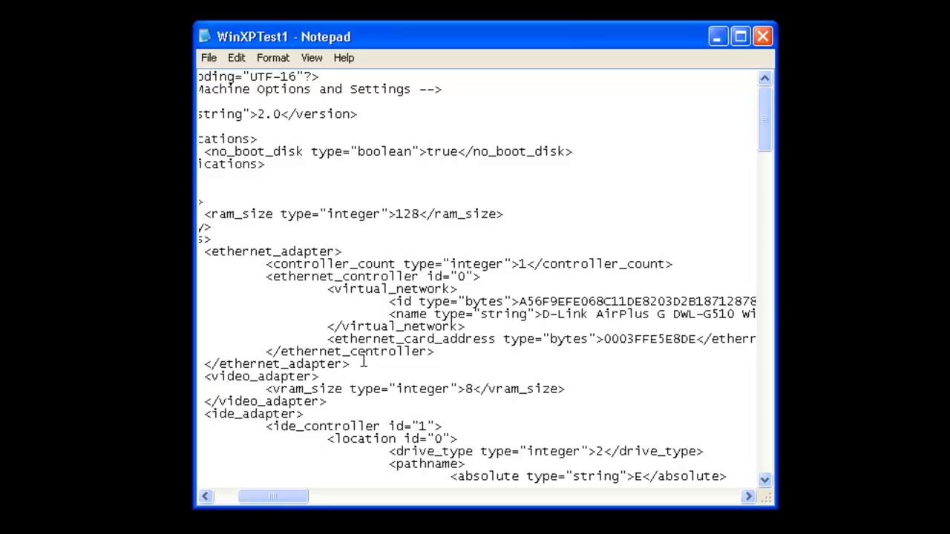
mouse_move(696, 340)
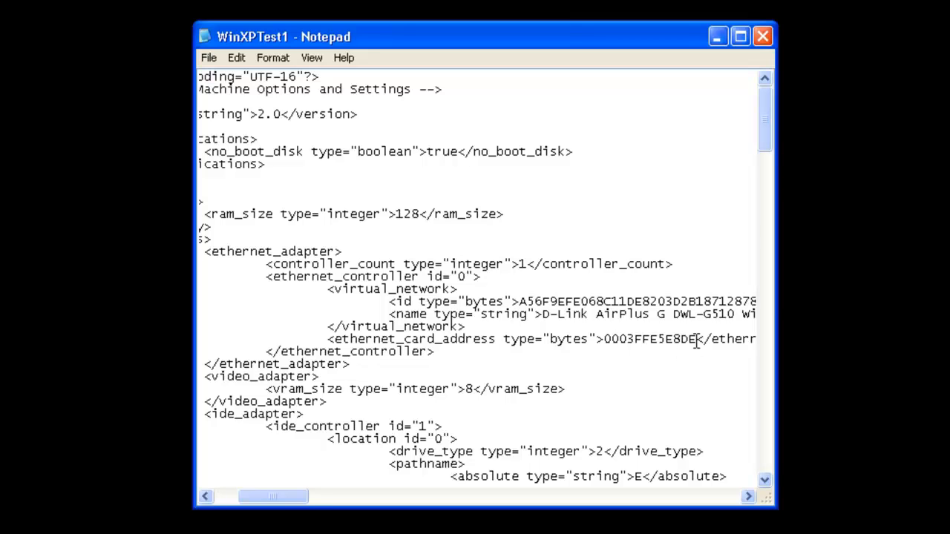